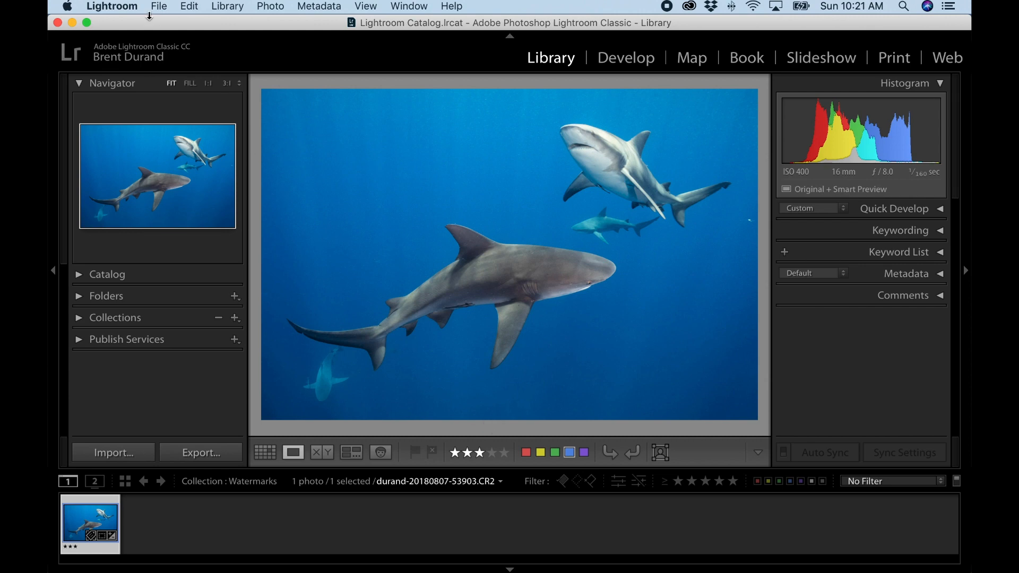
- Briefly visit the Watermark Editor from the Lightroom menu and cancel out of it
{"action": "left_click", "coordinate": [111, 6]}
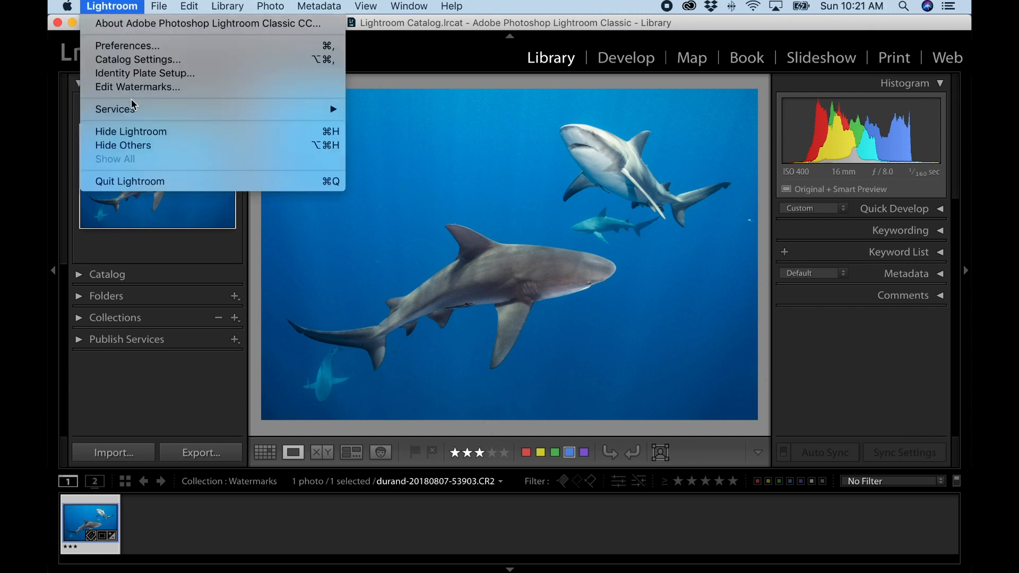
{"action": "left_click", "coordinate": [137, 86]}
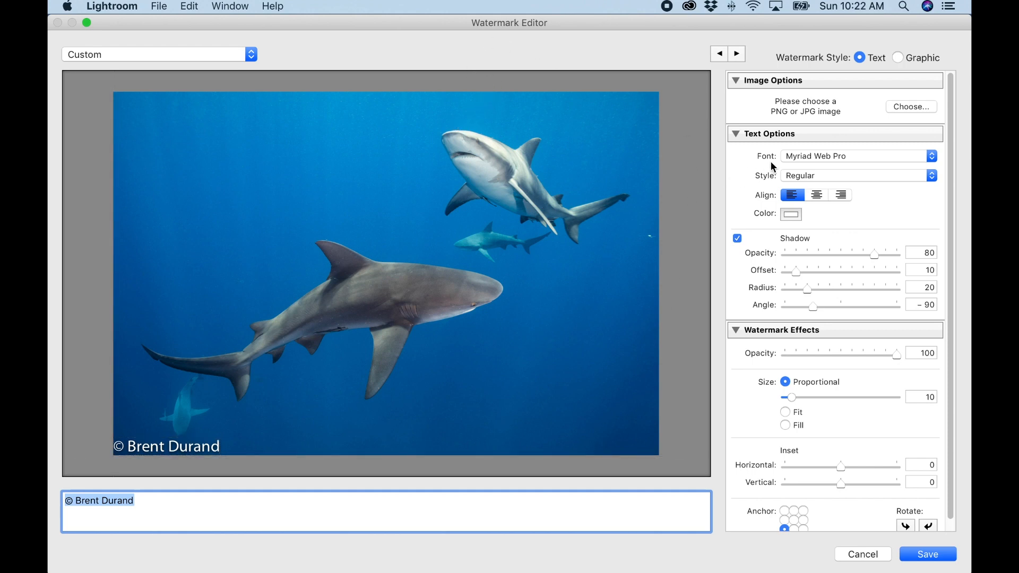
{"action": "mouse_move", "coordinate": [818, 401]}
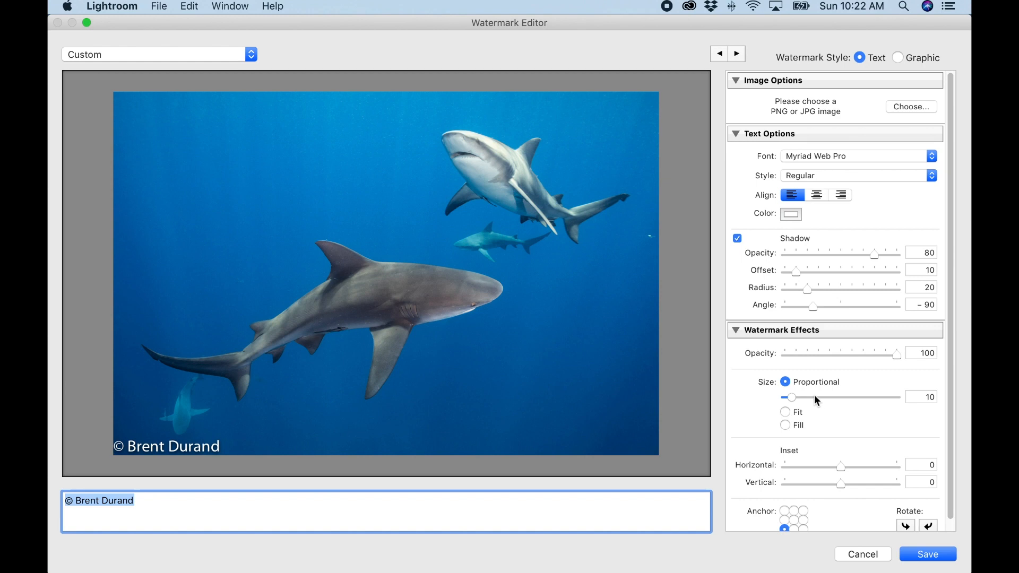
{"action": "mouse_move", "coordinate": [868, 523]}
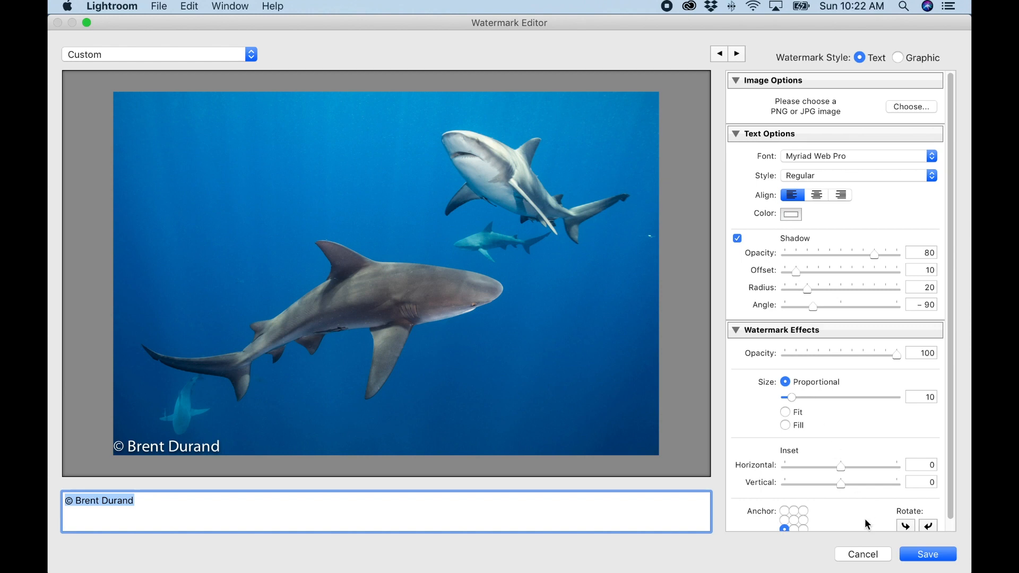
{"action": "left_click", "coordinate": [863, 555]}
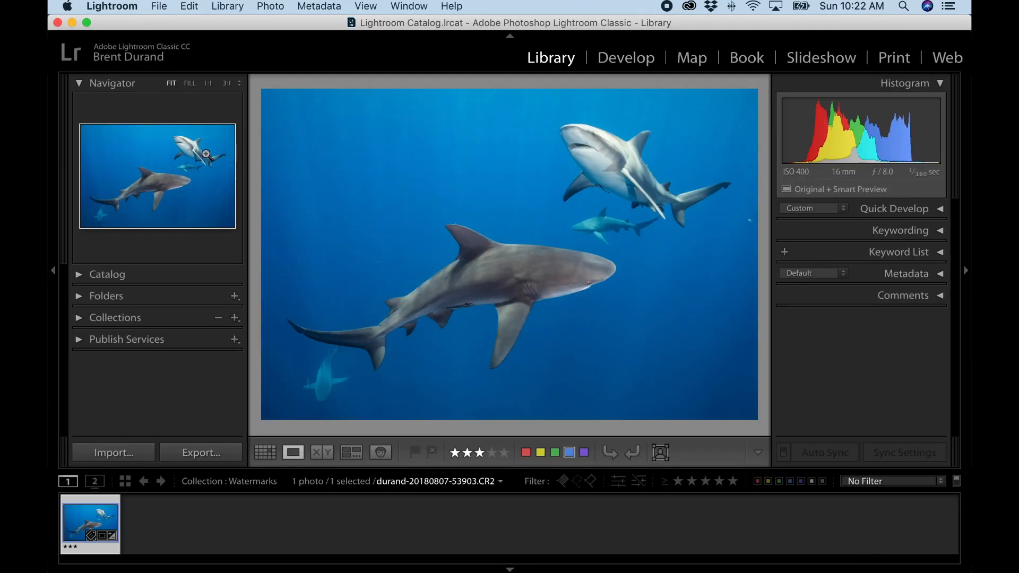
{"action": "left_click", "coordinate": [111, 6]}
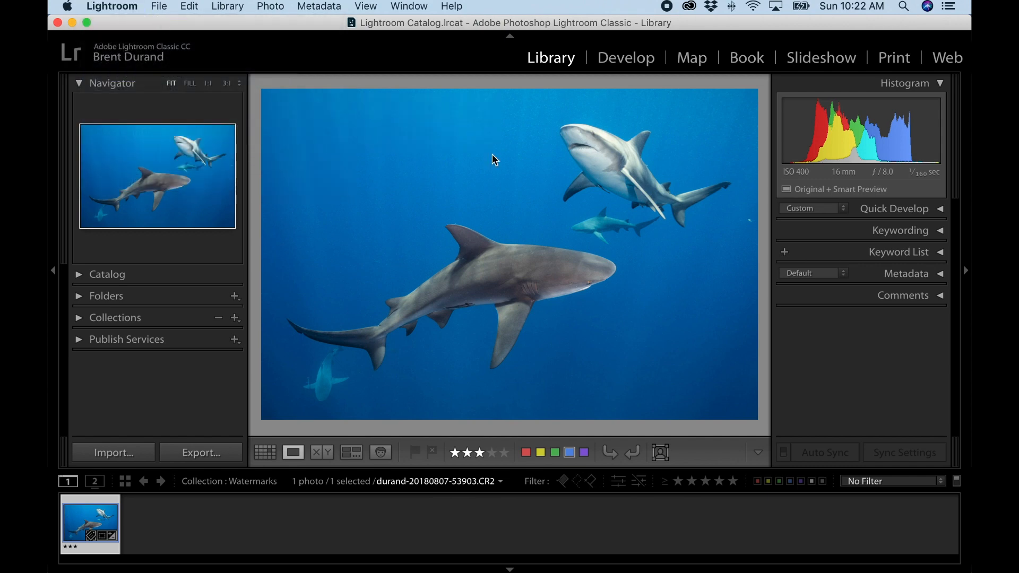
{"action": "mouse_move", "coordinate": [326, 89]}
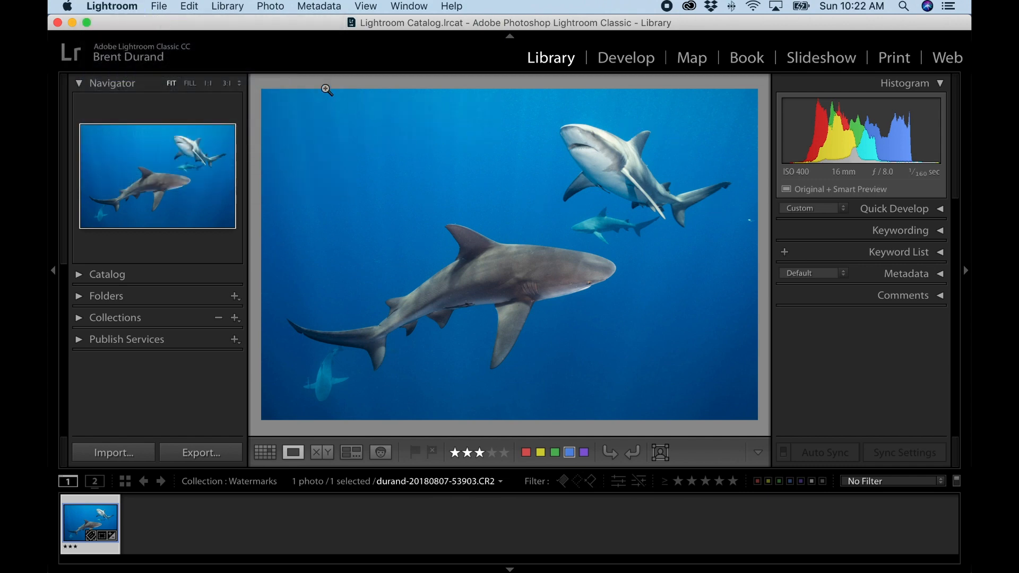
- Start an export of the shark photo and tick Watermark in the Watermarking section
{"action": "left_click", "coordinate": [158, 6]}
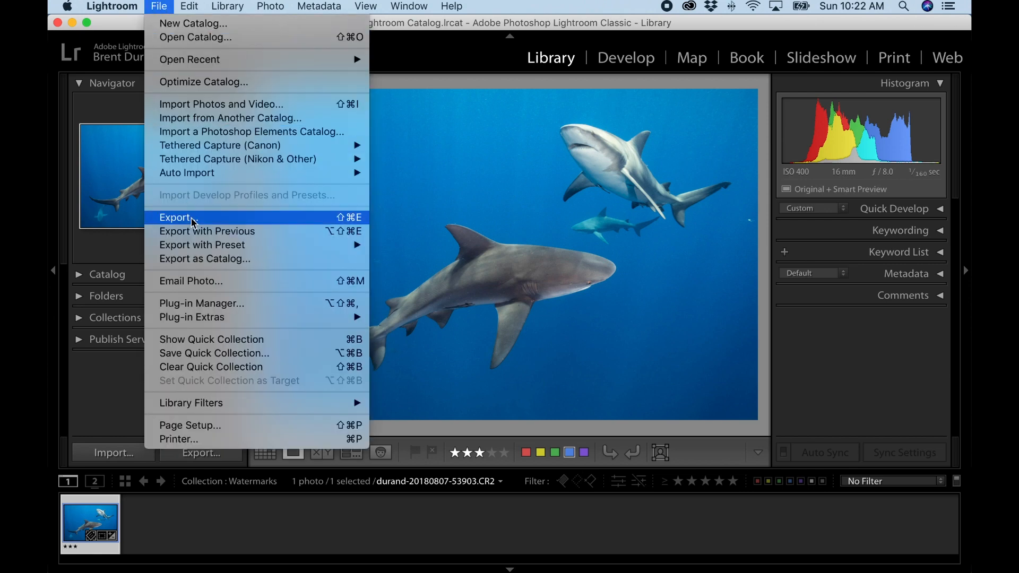
{"action": "left_click", "coordinate": [175, 217]}
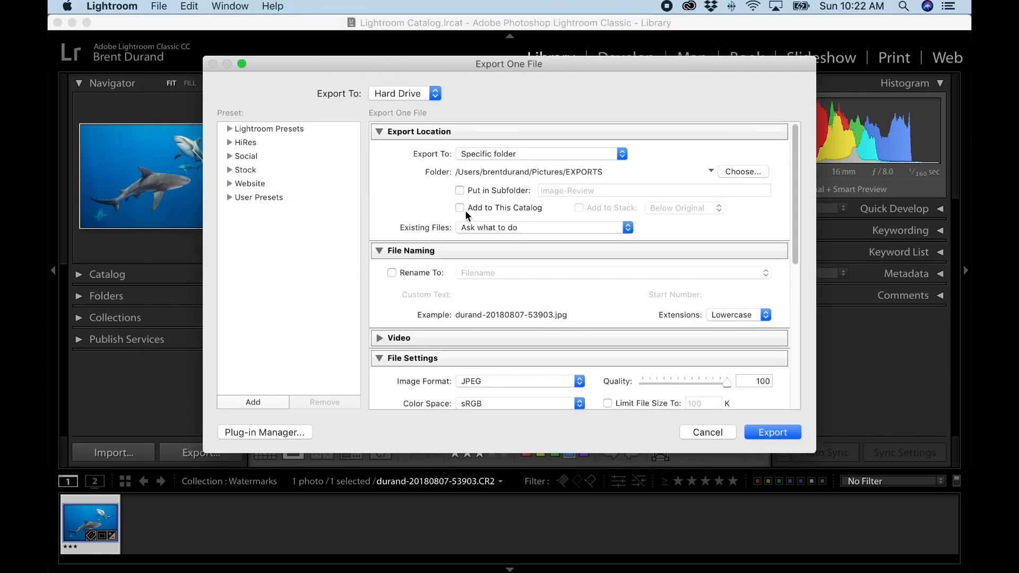
{"action": "scroll", "scroll_direction": "down", "scroll_amount": 3}
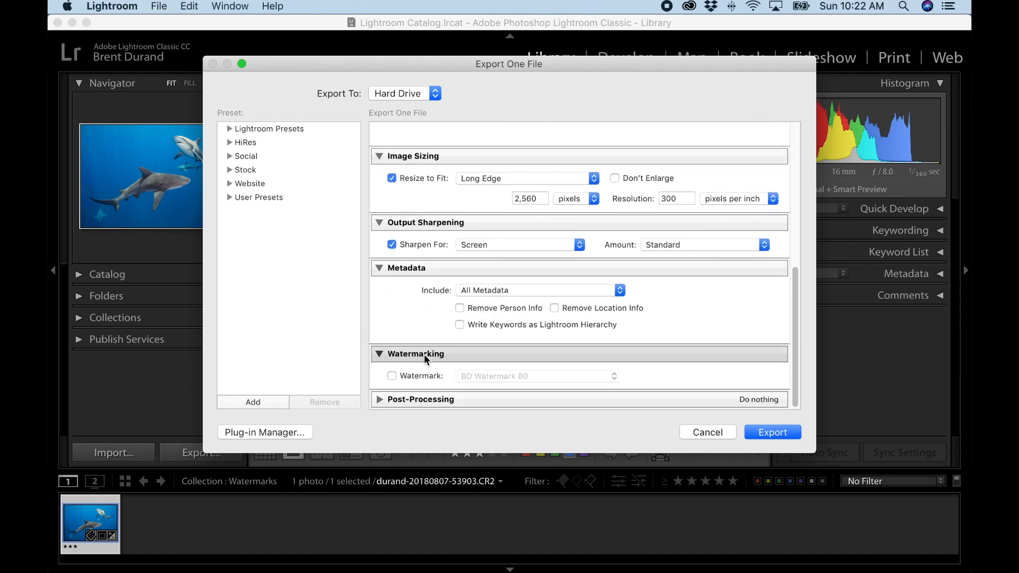
{"action": "left_click", "coordinate": [392, 376]}
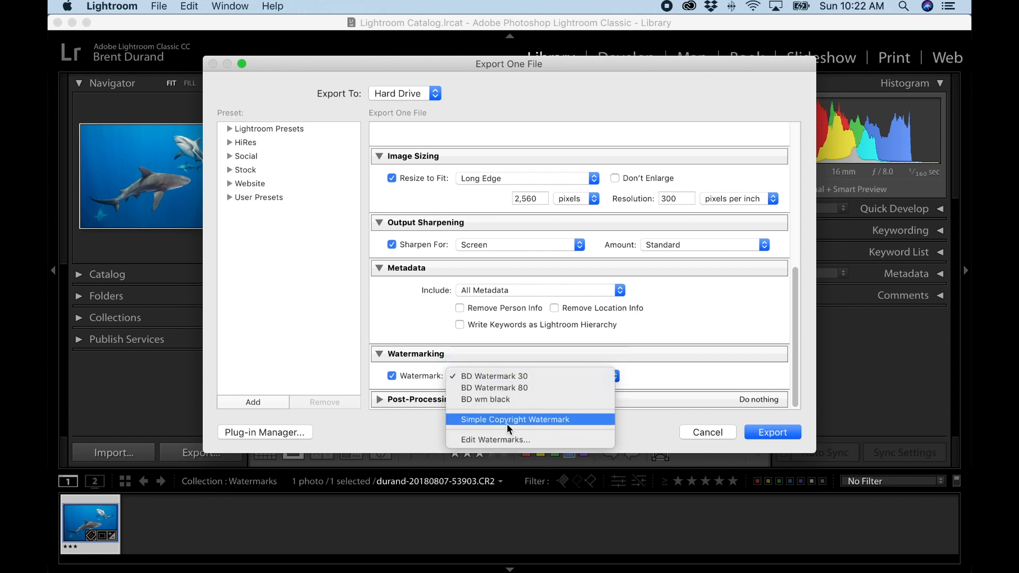
{"action": "mouse_move", "coordinate": [558, 444]}
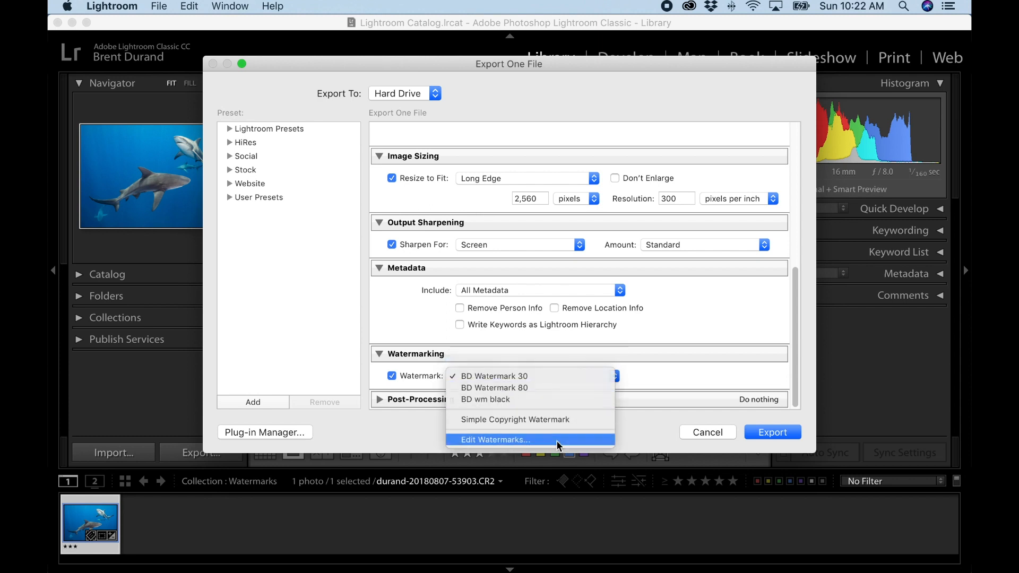
- Enter Edit Watermarks and load the BD wm black preset, lowering its opacity to 29
{"action": "left_click", "coordinate": [495, 440]}
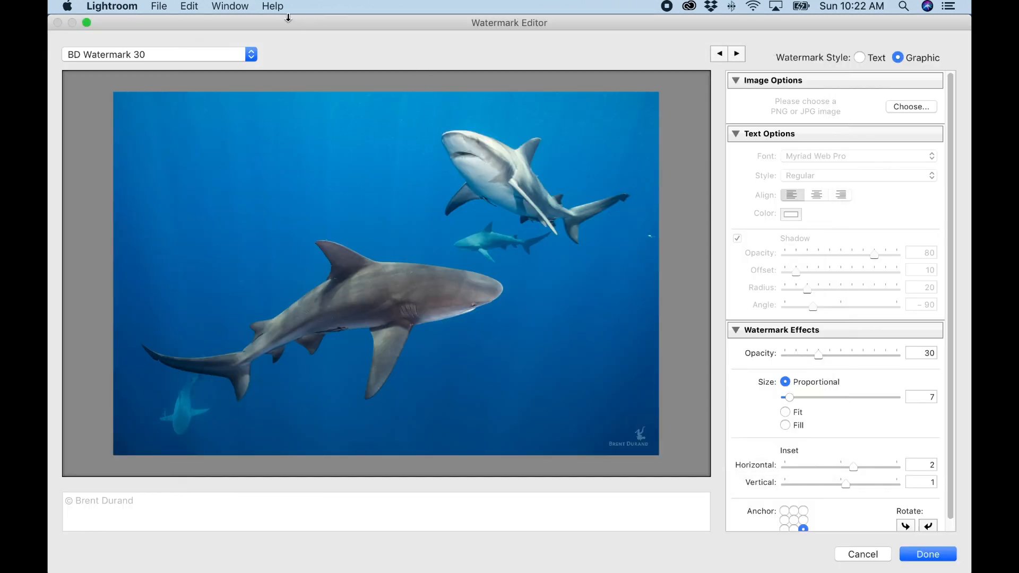
{"action": "mouse_move", "coordinate": [592, 39]}
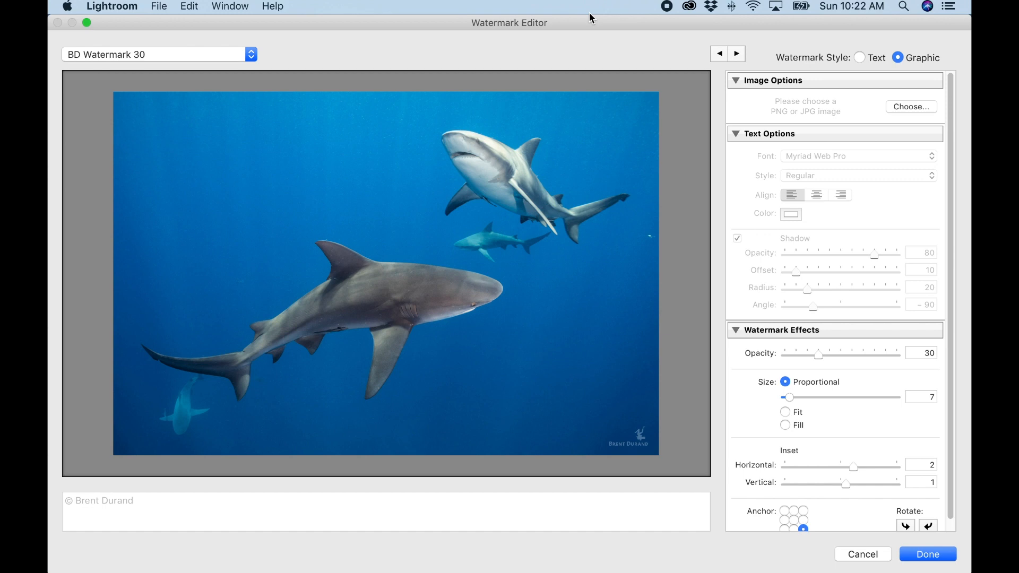
{"action": "mouse_move", "coordinate": [602, 31]}
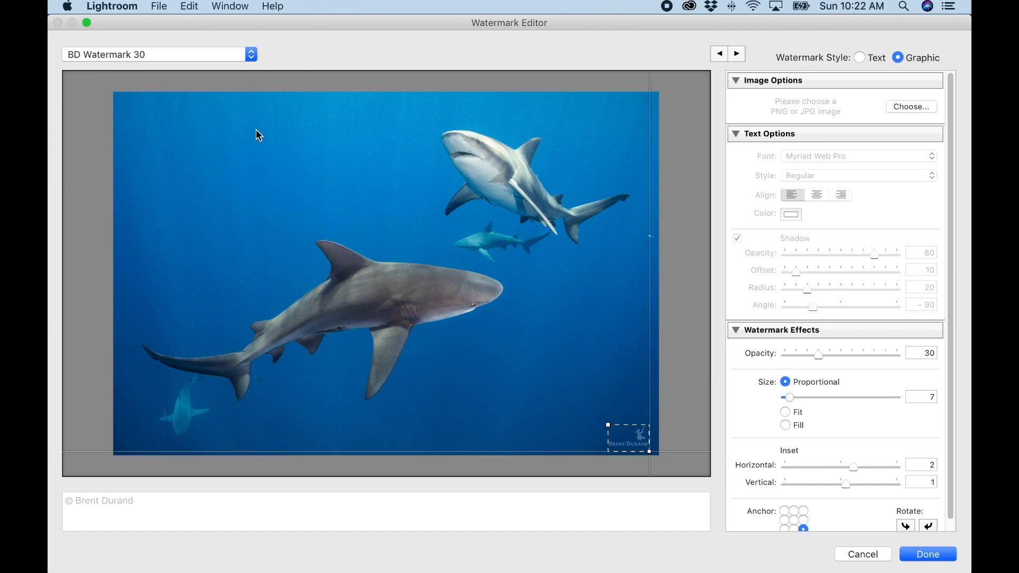
{"action": "left_click", "coordinate": [250, 55]}
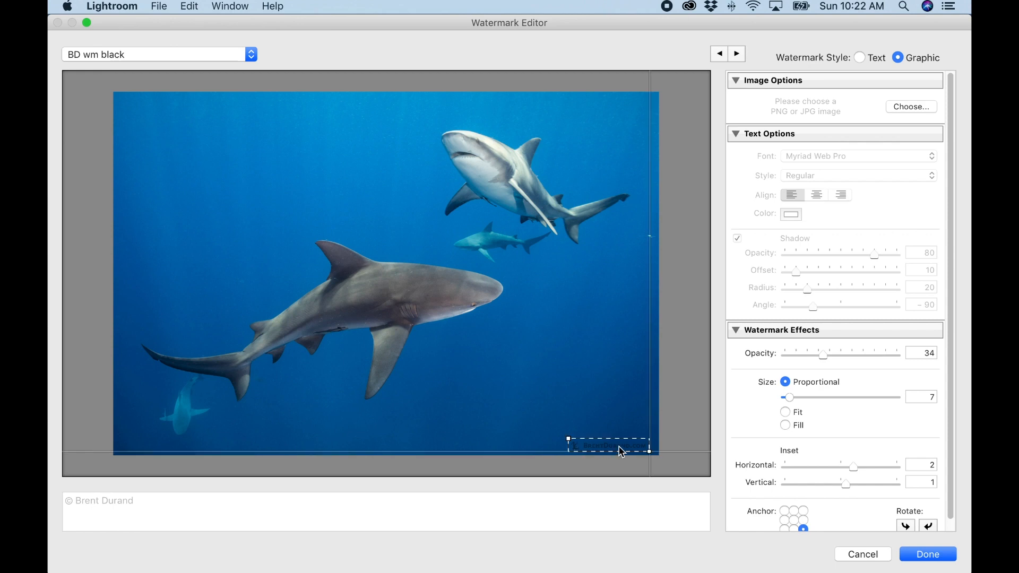
{"action": "mouse_move", "coordinate": [374, 245]}
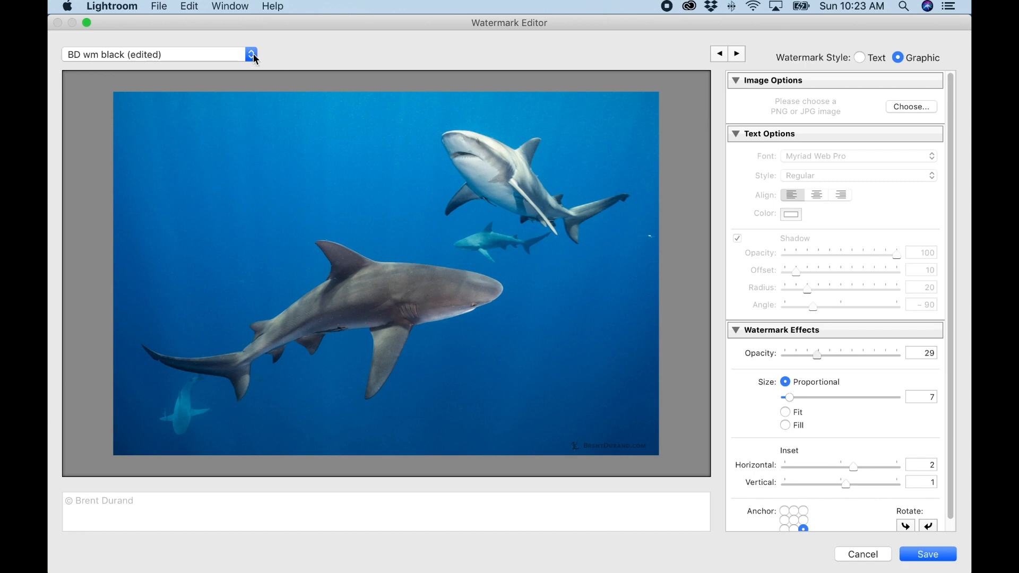
{"action": "mouse_move", "coordinate": [858, 59]}
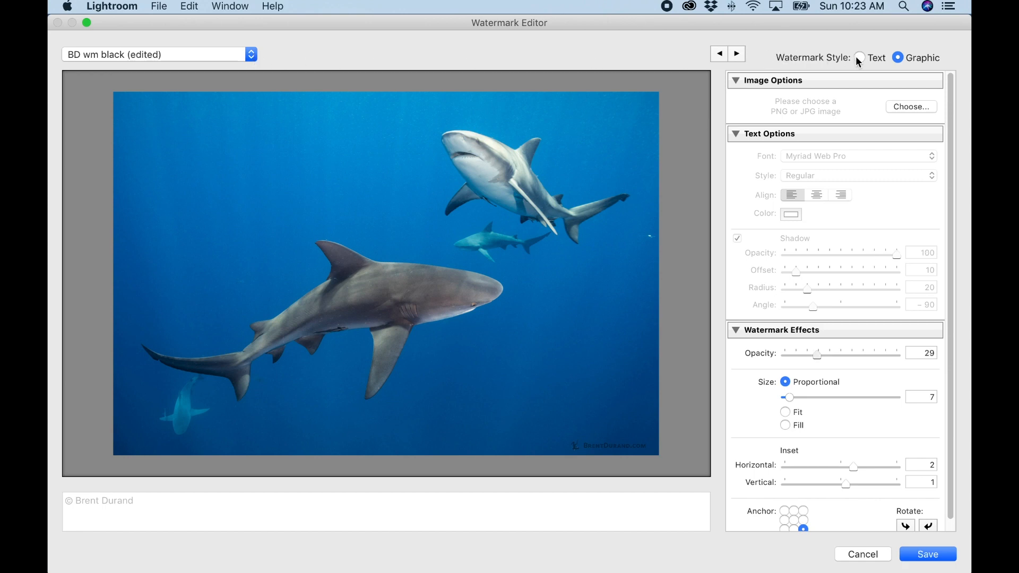
- Switch to a Text watermark reading © Brent Durand 2019 with opacity 76
{"action": "left_click", "coordinate": [862, 58]}
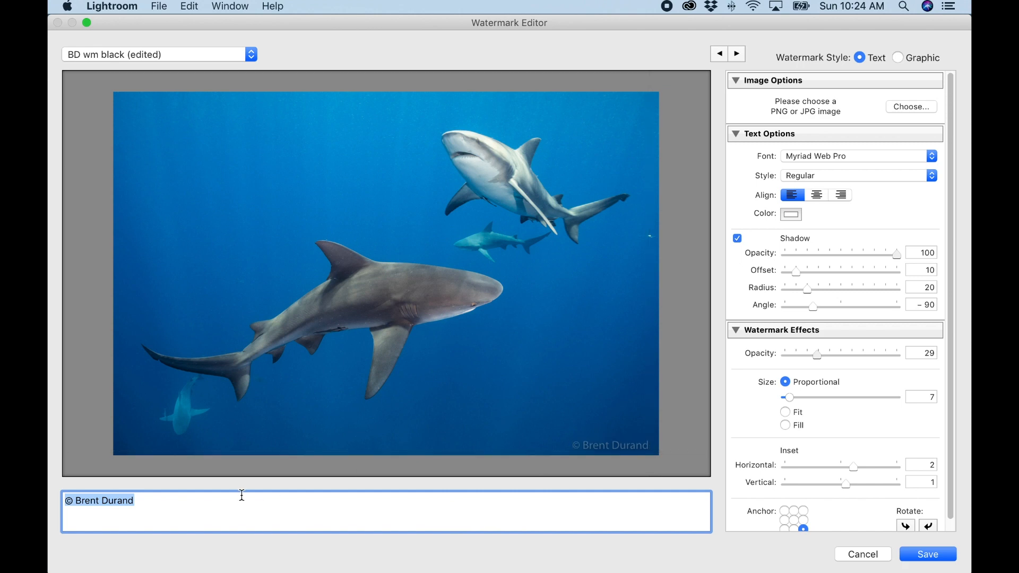
{"action": "type", "text": "2019"}
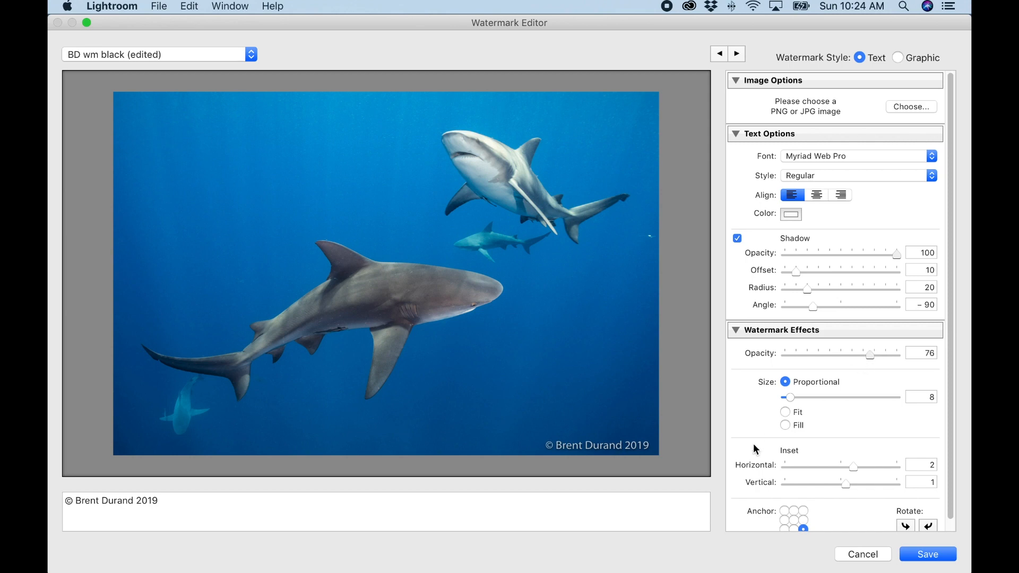
{"action": "mouse_move", "coordinate": [818, 414]}
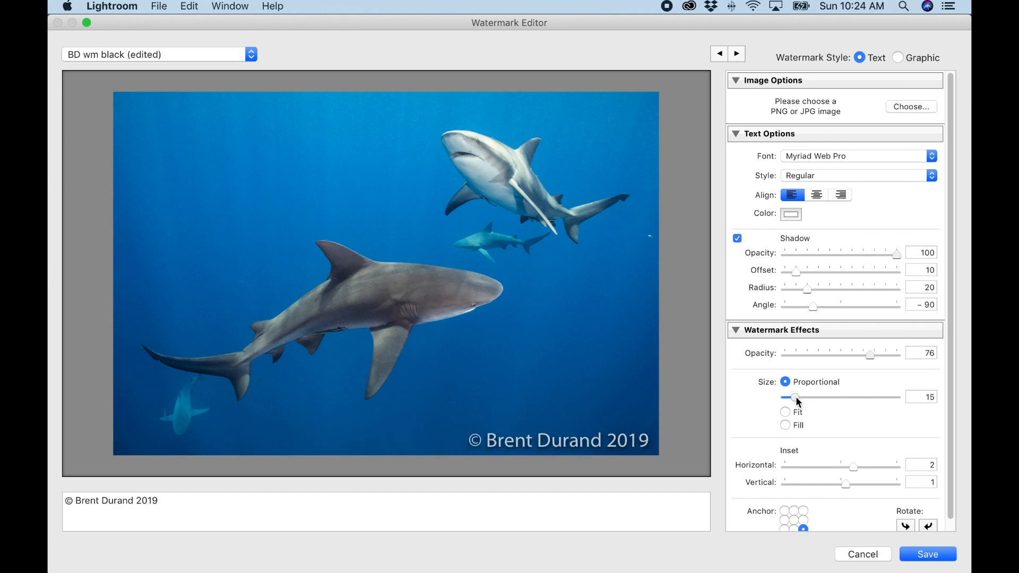
{"action": "mouse_move", "coordinate": [787, 421]}
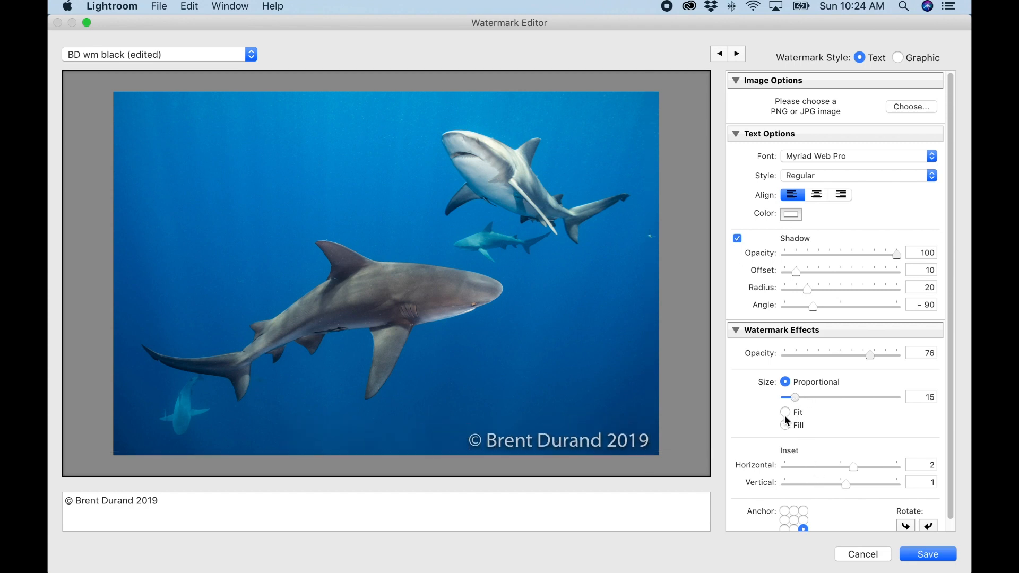
- Shrink the text to size 12, try several anchors, and settle on bottom centre with vertical inset 7
{"action": "left_click", "coordinate": [560, 439]}
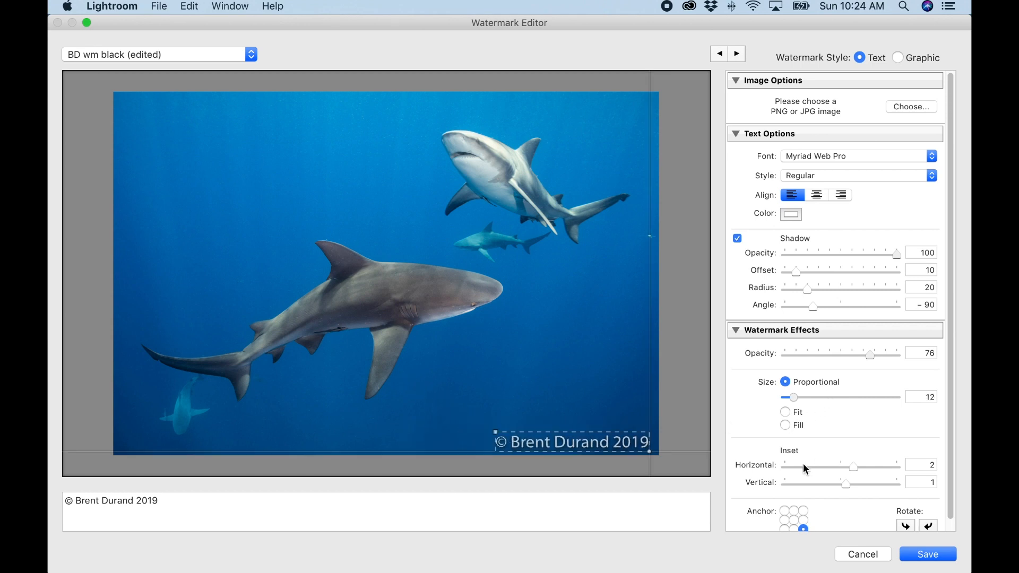
{"action": "scroll", "scroll_direction": "up", "scroll_amount": 3}
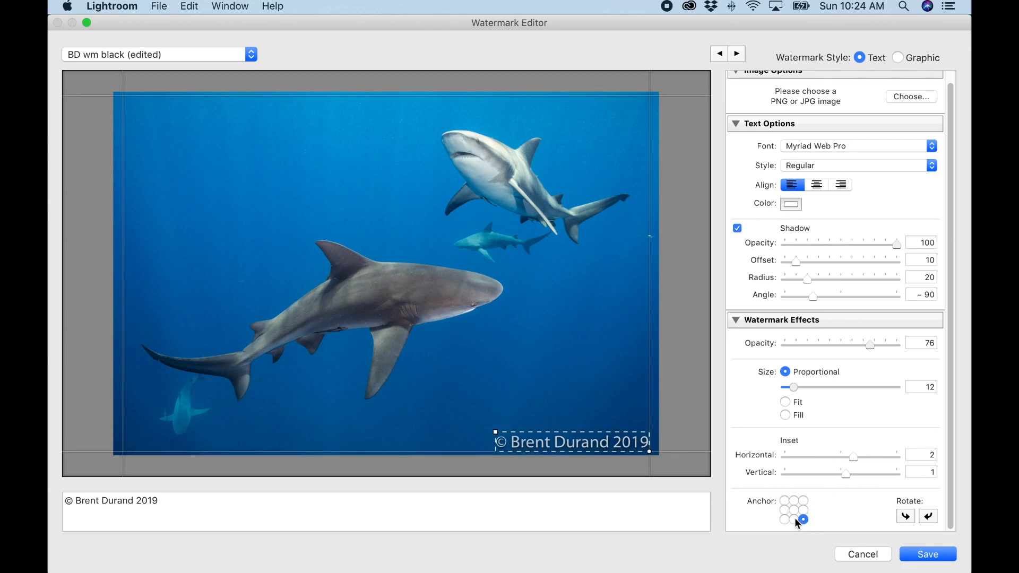
{"action": "left_click", "coordinate": [794, 519]}
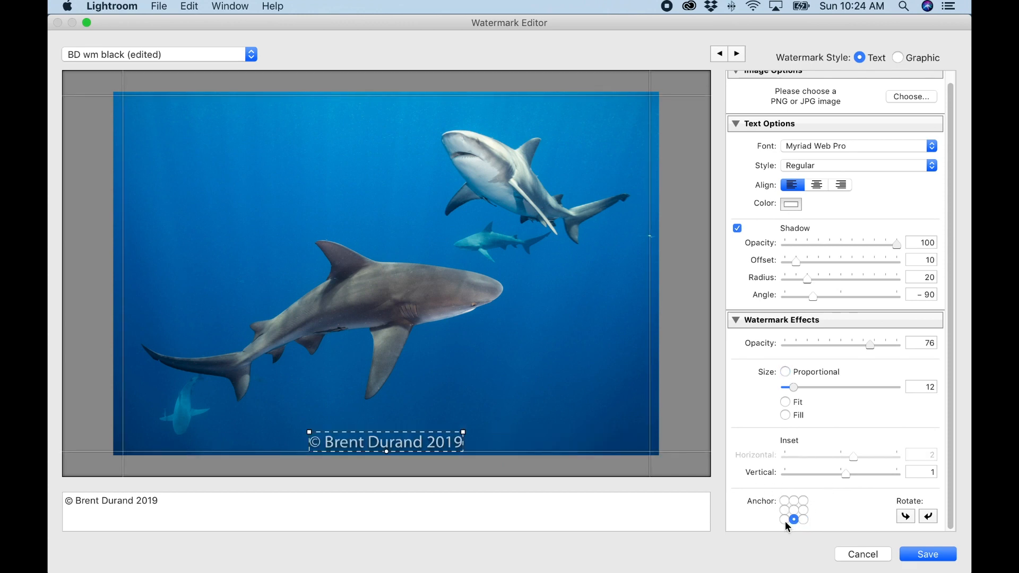
{"action": "left_click", "coordinate": [793, 511]}
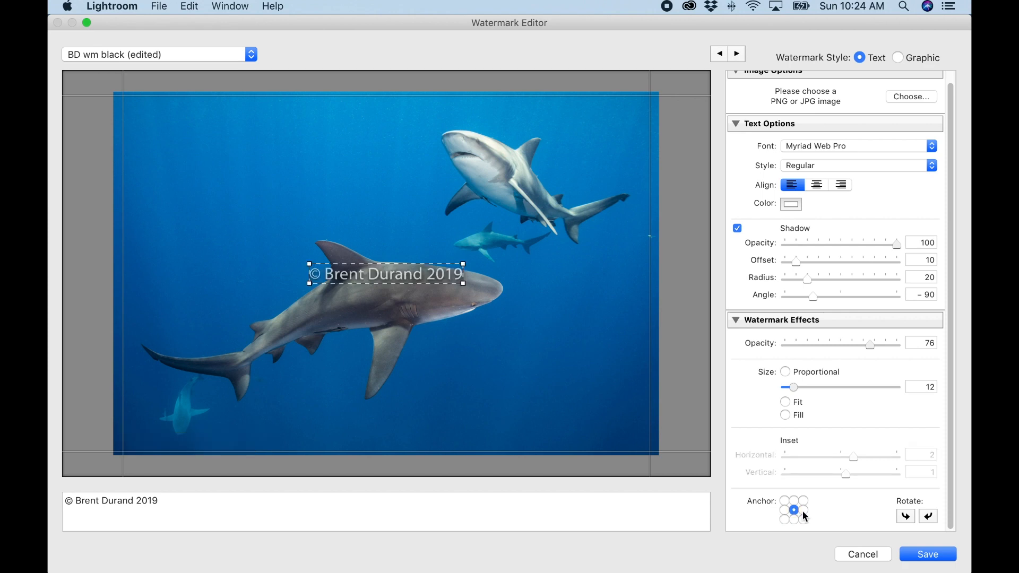
{"action": "left_click", "coordinate": [803, 509]}
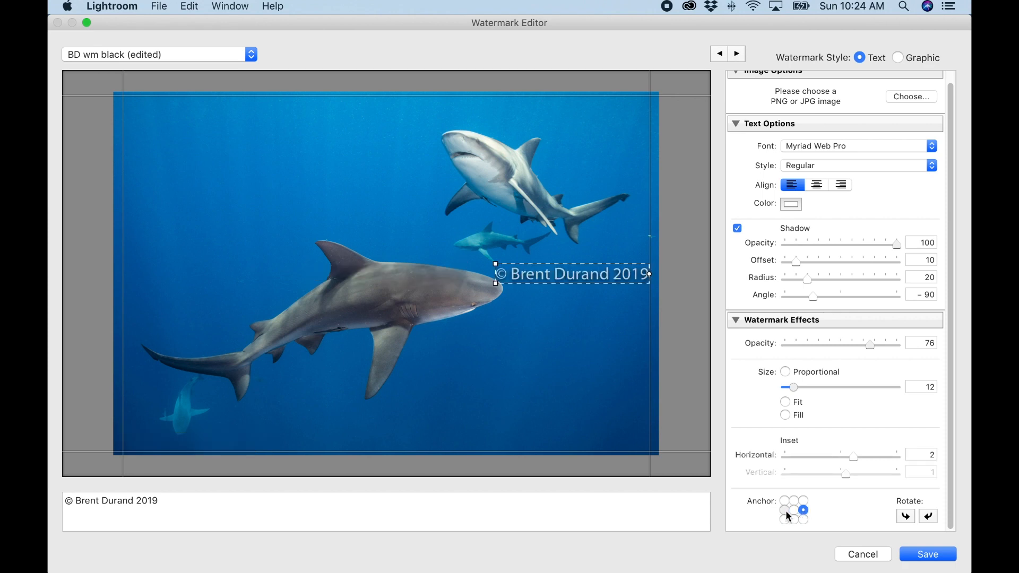
{"action": "left_click", "coordinate": [793, 500]}
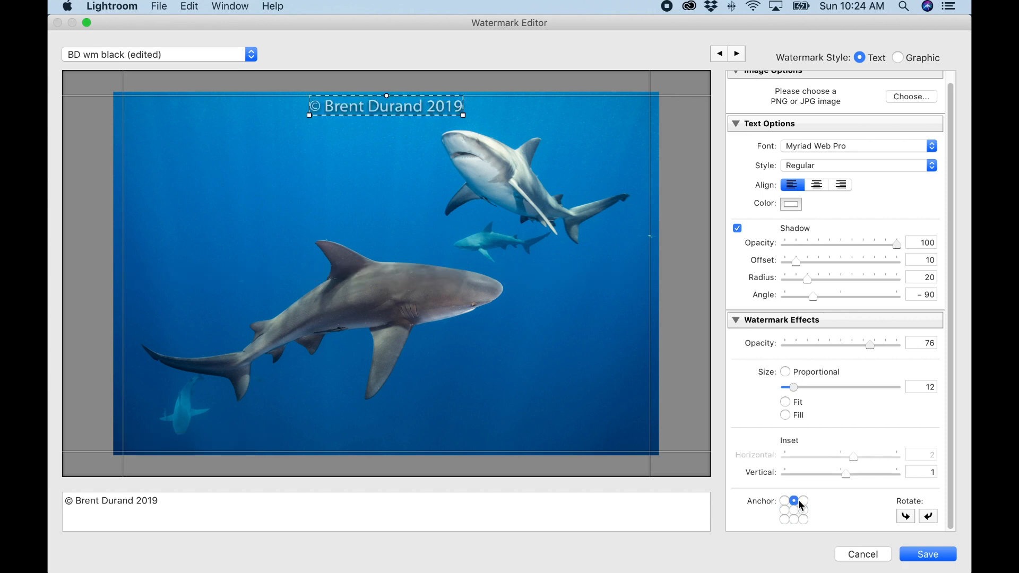
{"action": "left_click", "coordinate": [794, 519]}
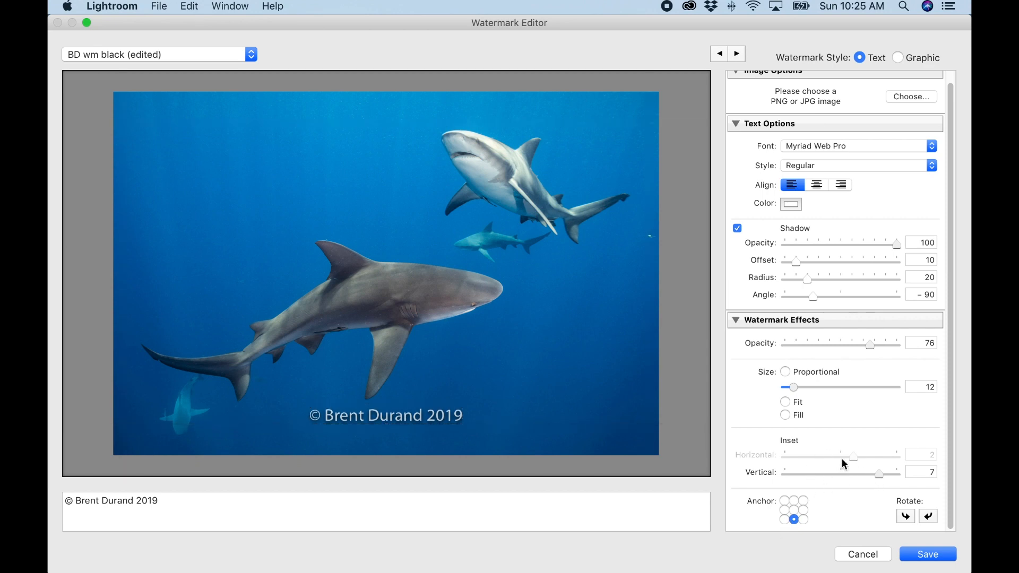
{"action": "left_click", "coordinate": [804, 508]}
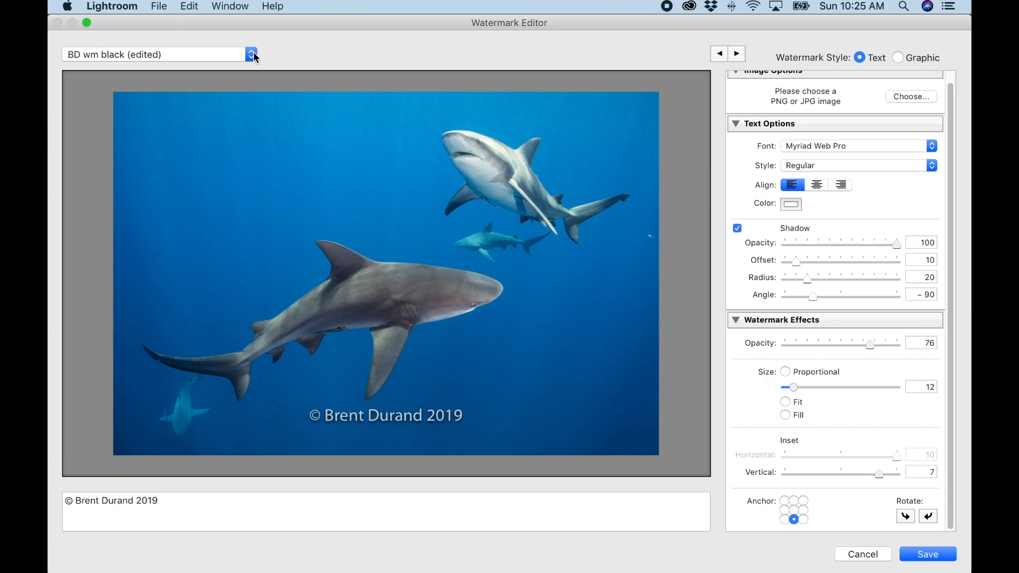
- Save the settings as a new preset named Brent New Watermark
{"action": "left_click", "coordinate": [251, 54]}
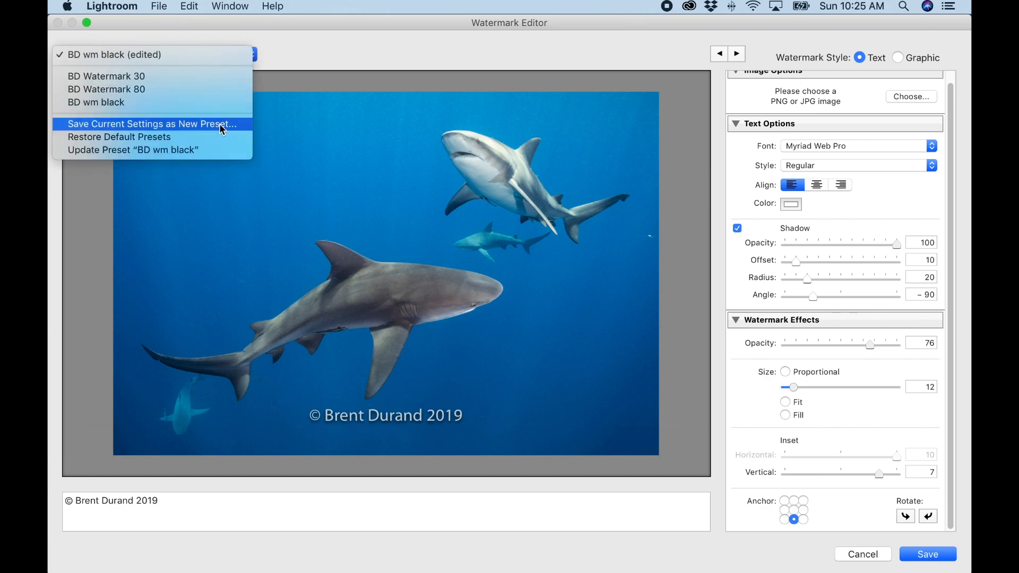
{"action": "left_click", "coordinate": [151, 123]}
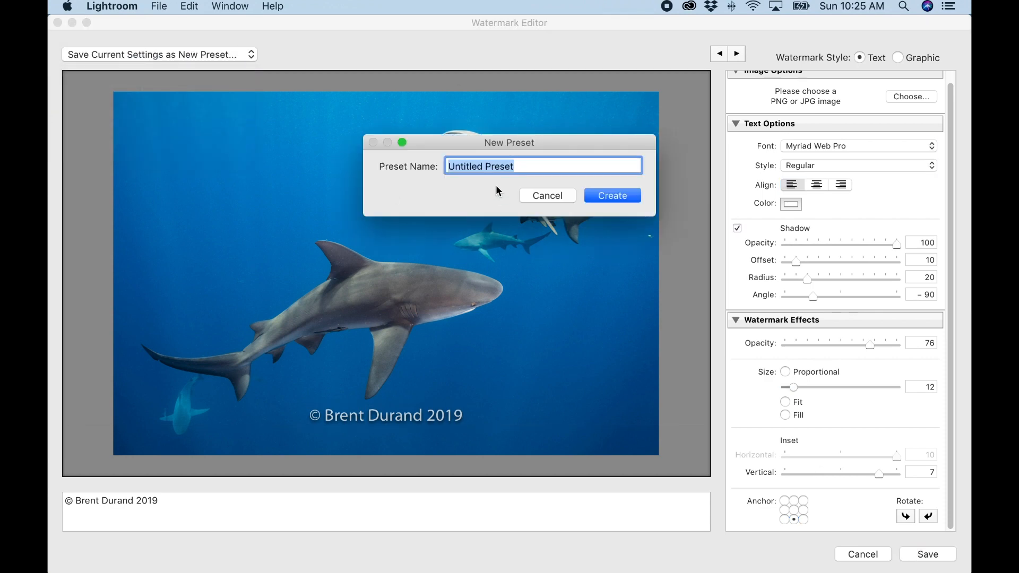
{"action": "type", "text": "Brent"}
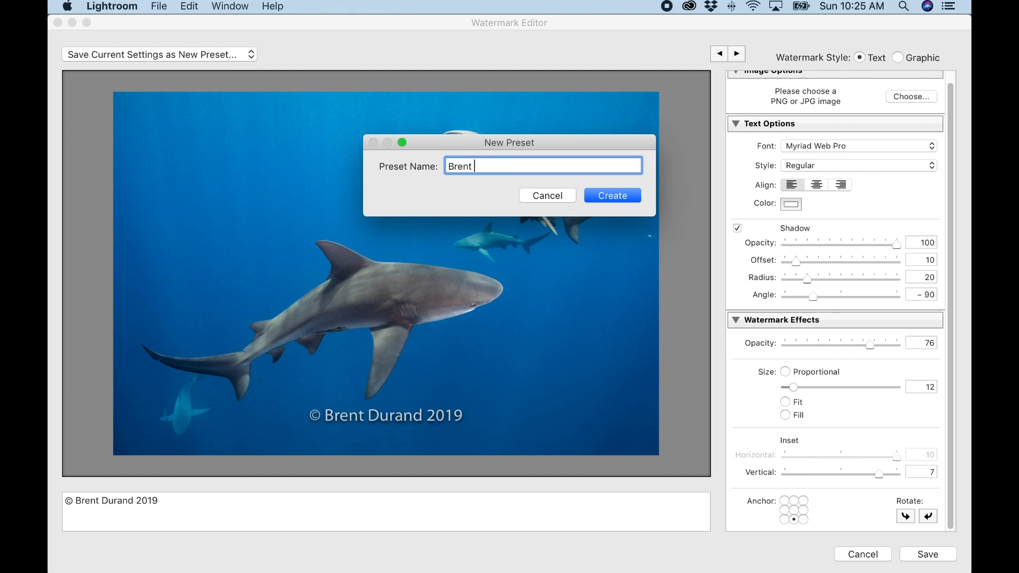
{"action": "type", "text": "New Watermark"}
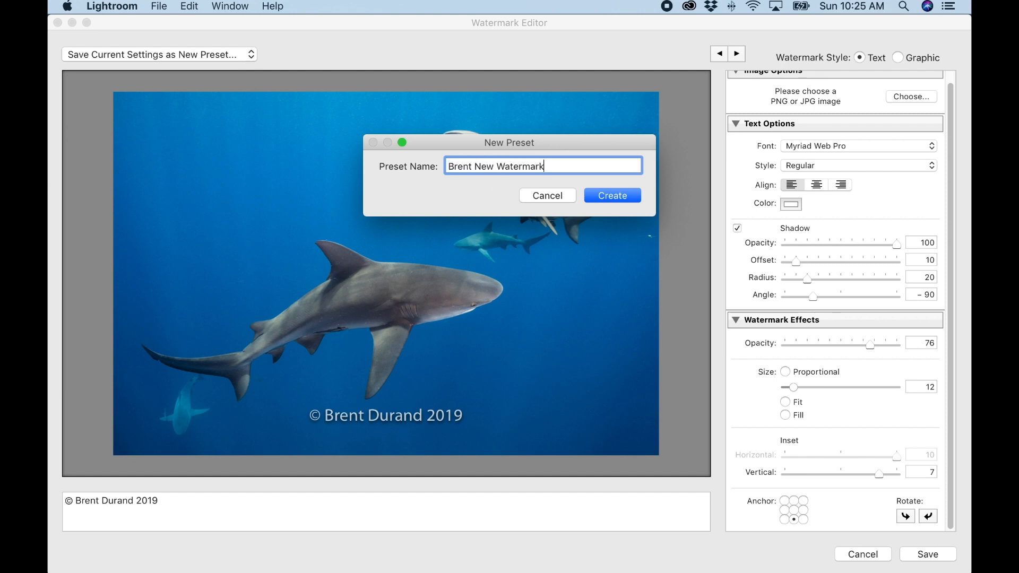
{"action": "left_click", "coordinate": [611, 196]}
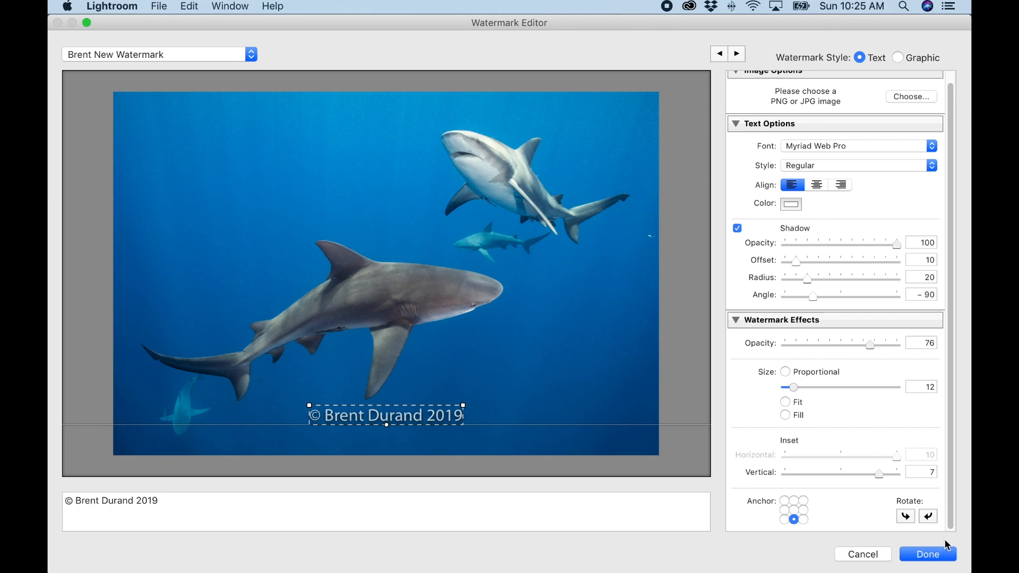
- Close the editor, re-tick Watermark with Brent New Watermark chosen, and return to Edit Watermarks
{"action": "left_click", "coordinate": [925, 554]}
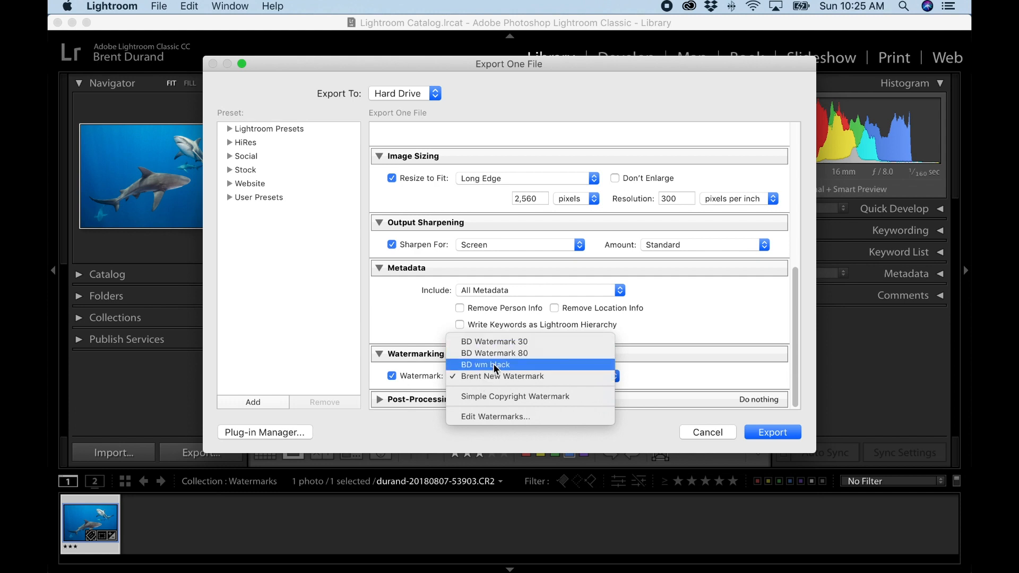
{"action": "mouse_move", "coordinate": [704, 379]}
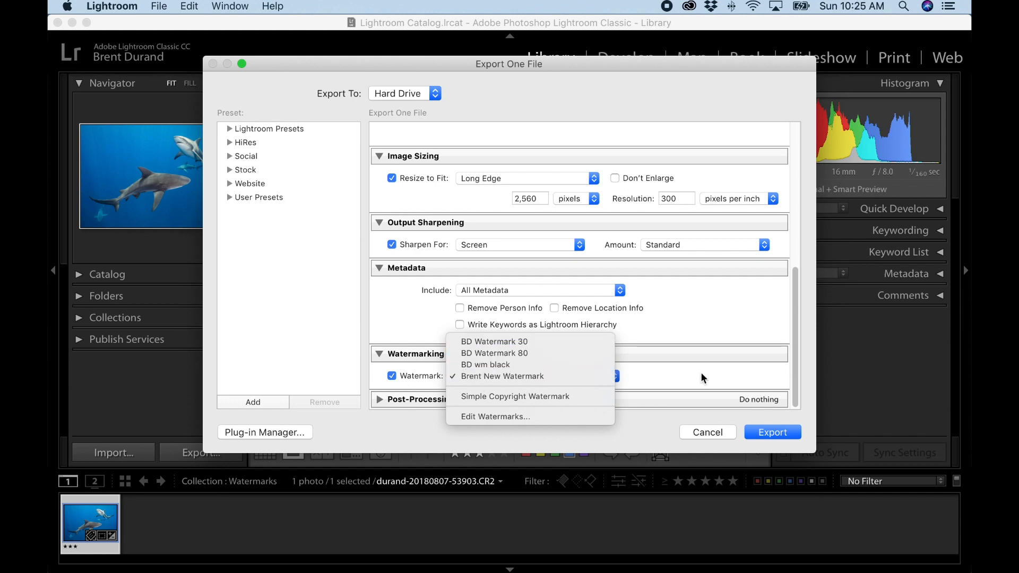
{"action": "left_click", "coordinate": [391, 375]}
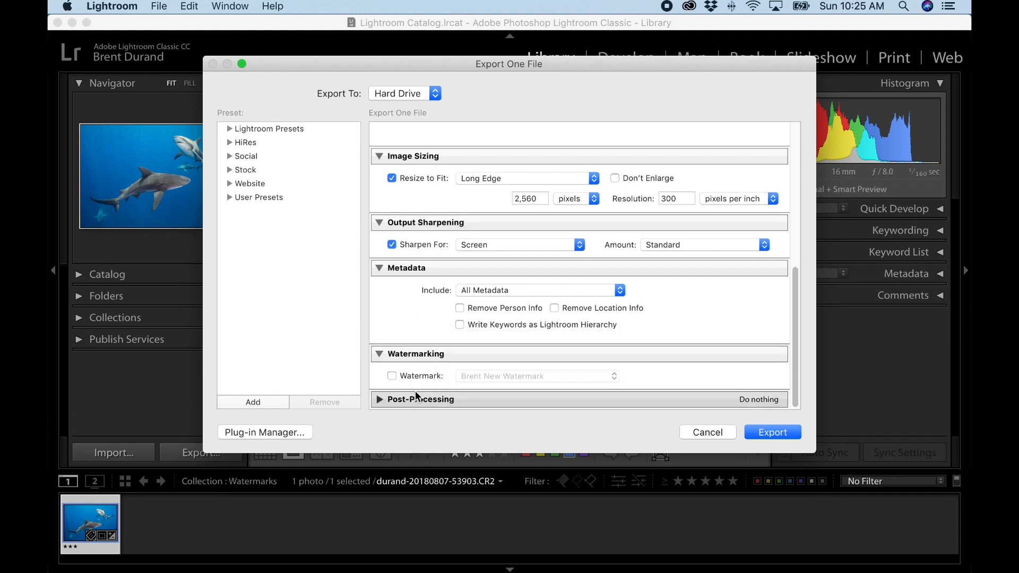
{"action": "left_click", "coordinate": [392, 376]}
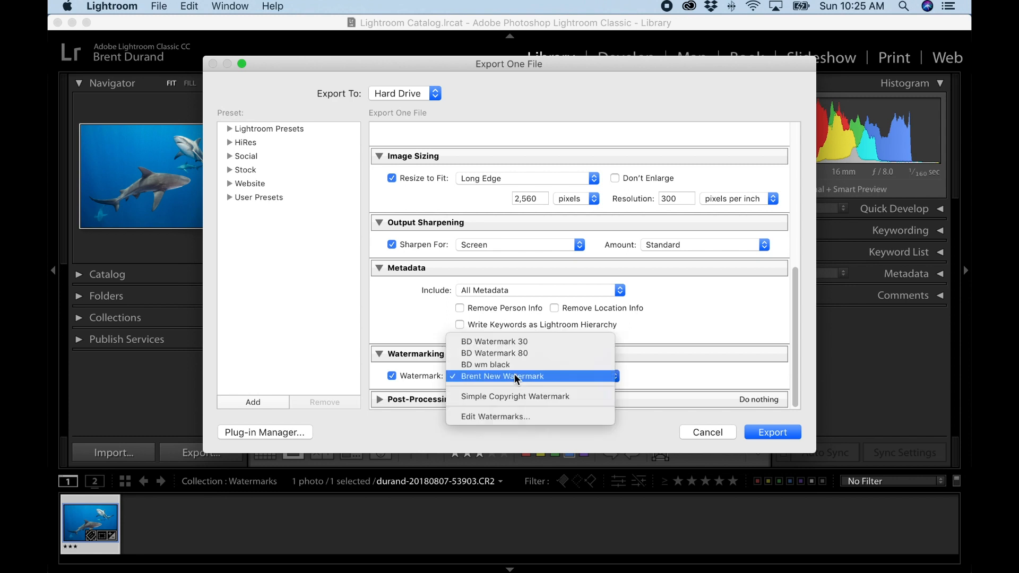
{"action": "mouse_move", "coordinate": [503, 416]}
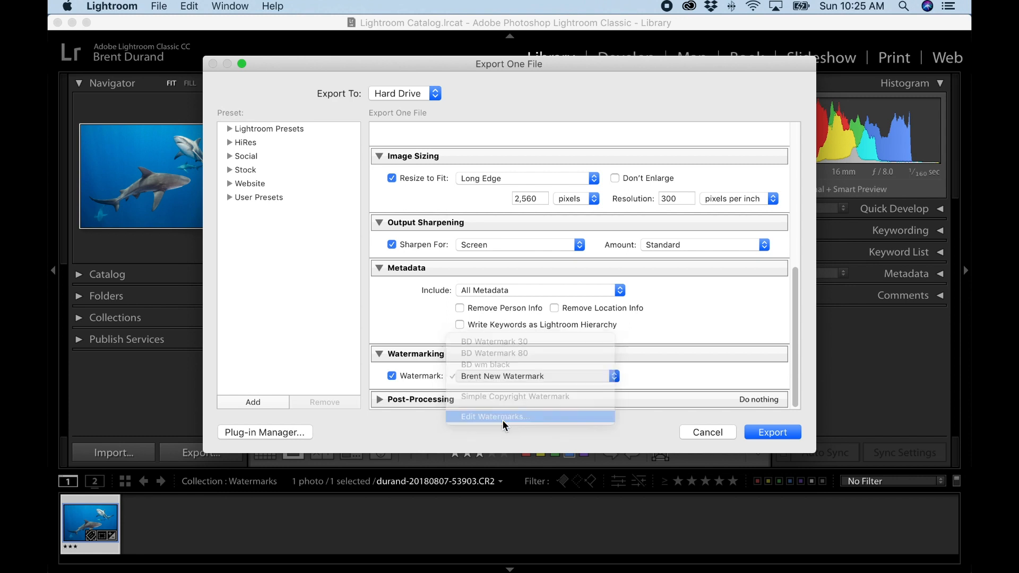
{"action": "left_click", "coordinate": [494, 416]}
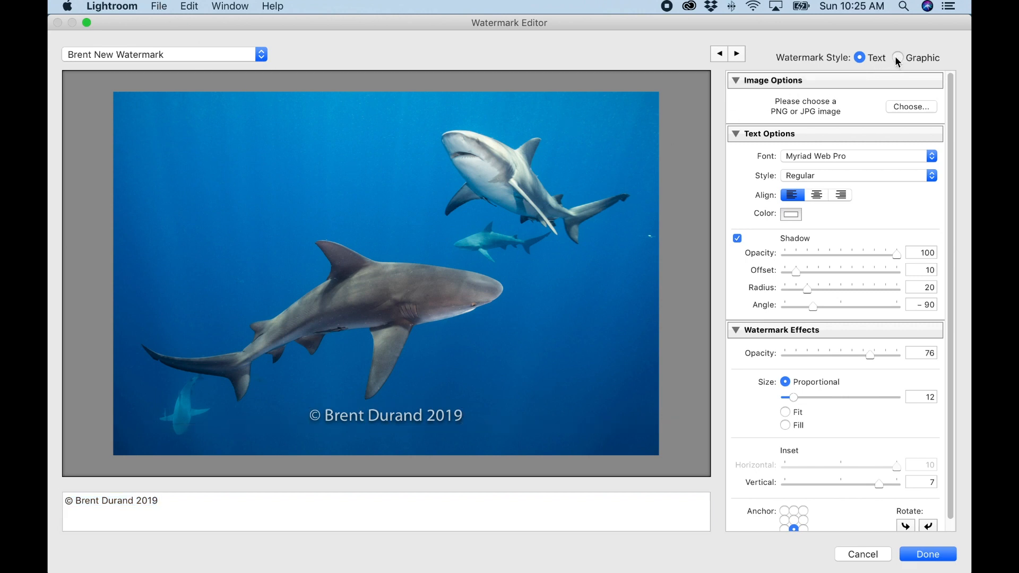
- Change the style to Graphic and load BD-Watermark.png from the Desktop
{"action": "left_click", "coordinate": [900, 57]}
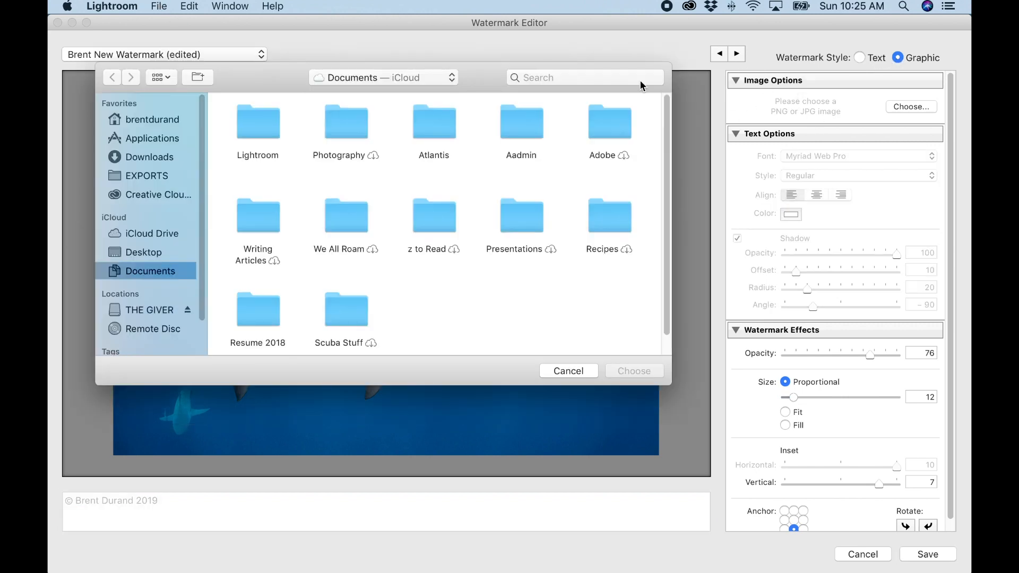
{"action": "mouse_move", "coordinate": [154, 253]}
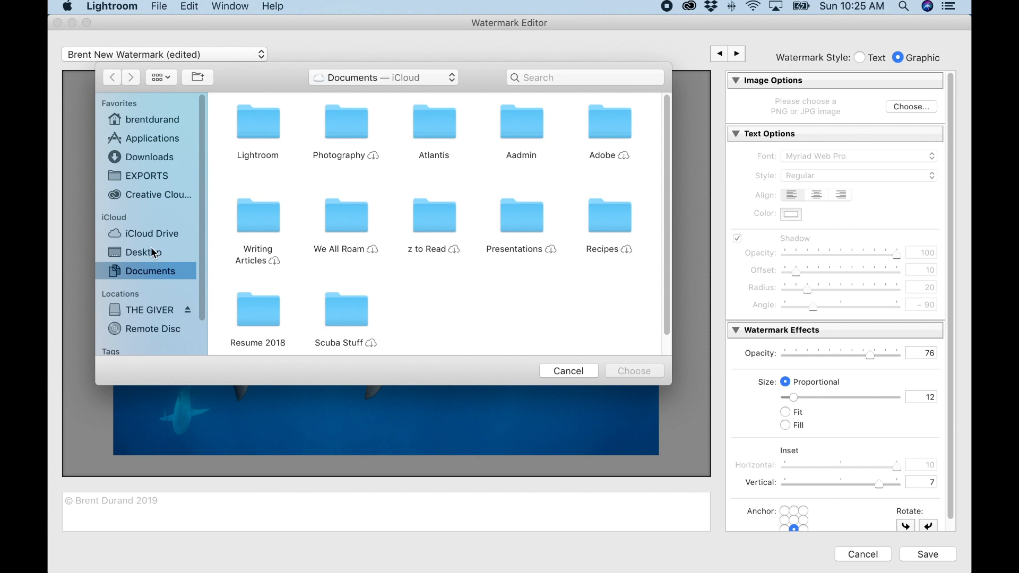
{"action": "left_click", "coordinate": [146, 252]}
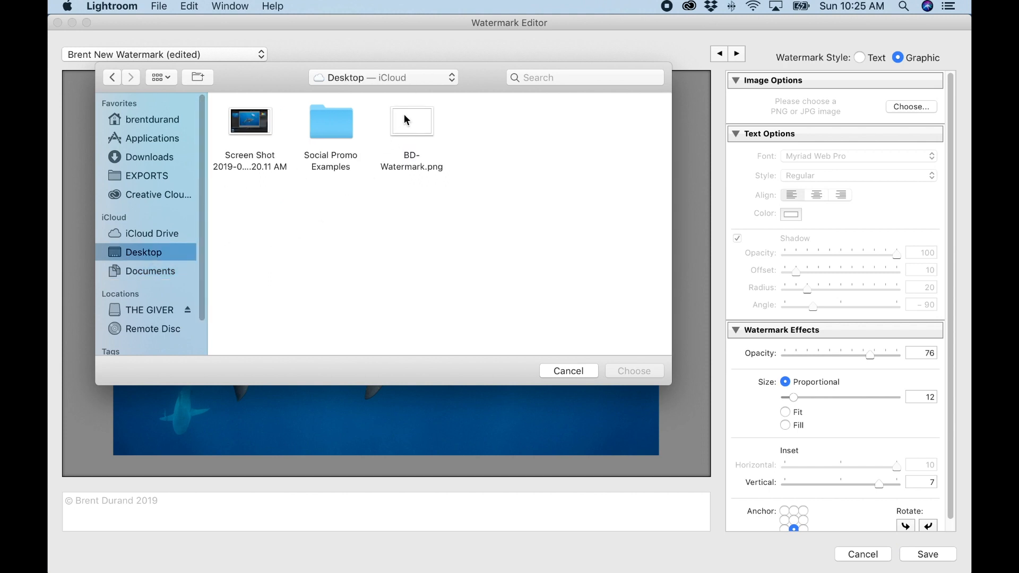
{"action": "left_click", "coordinate": [411, 121]}
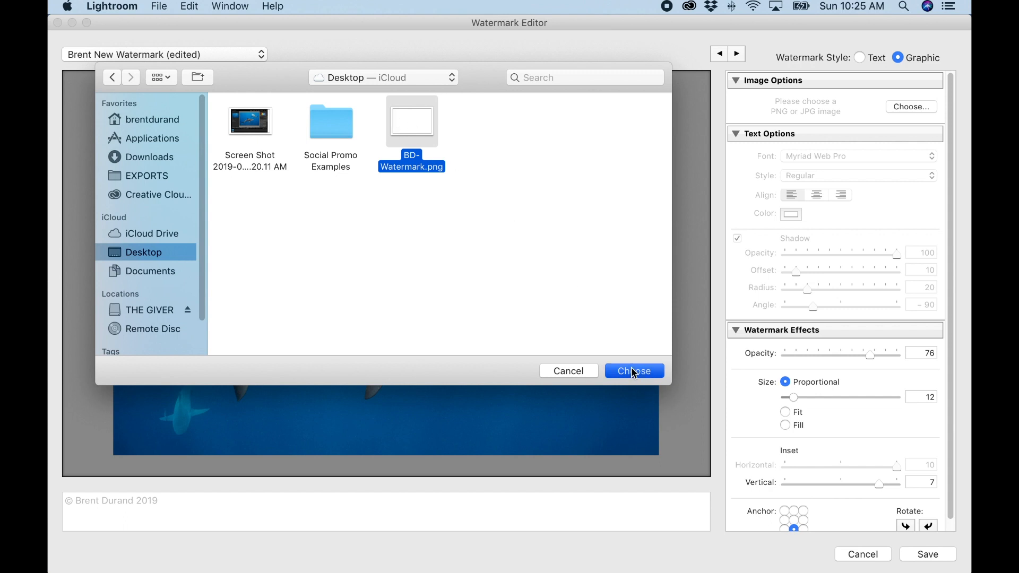
{"action": "left_click", "coordinate": [633, 370]}
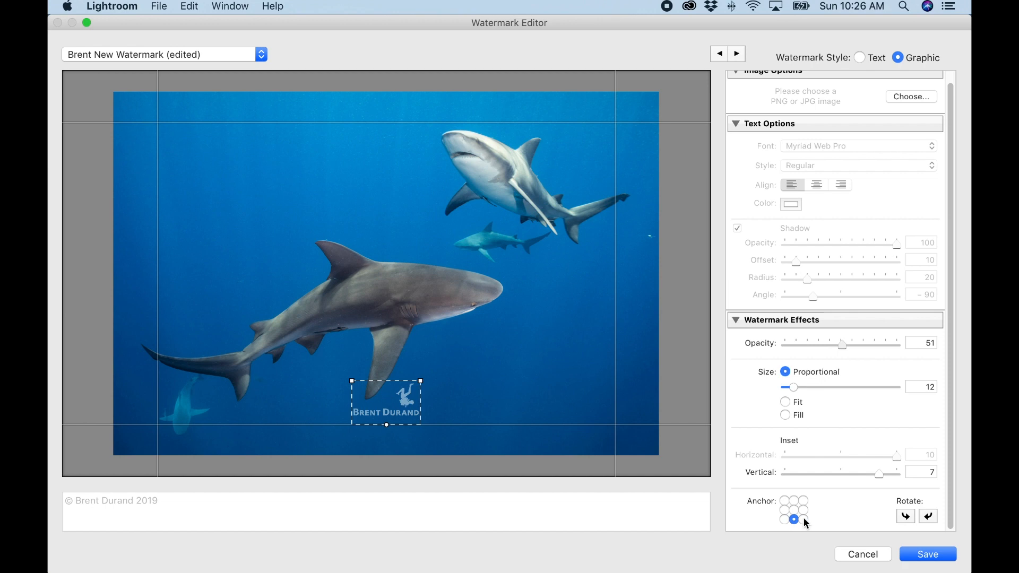
- Set the logo to opacity 51, size 8, anchored bottom-right with insets 3 and 2
{"action": "left_click", "coordinate": [803, 519]}
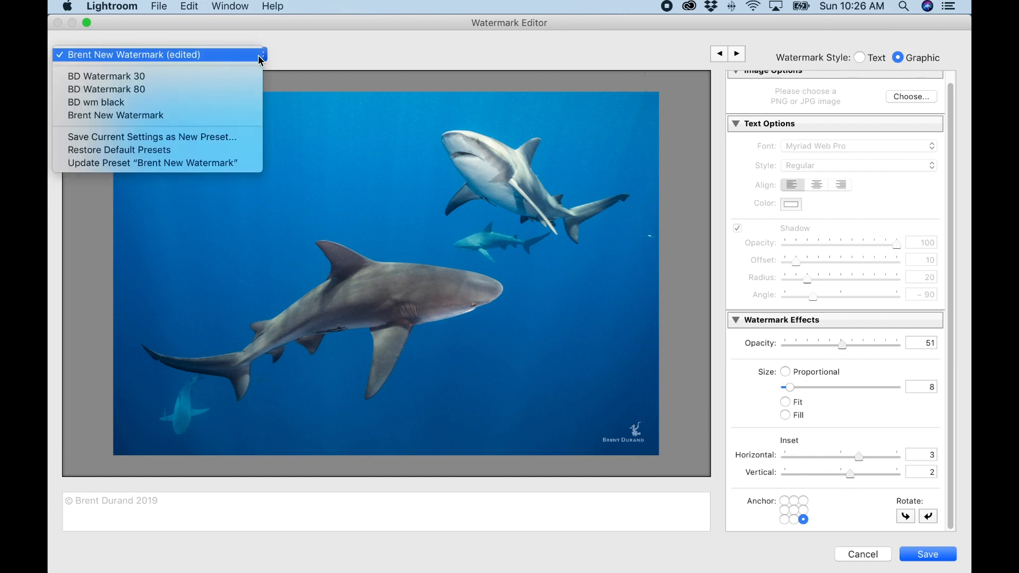
- Save the logo settings as a new preset named Brent's New Image Watermark
{"action": "left_click", "coordinate": [152, 137]}
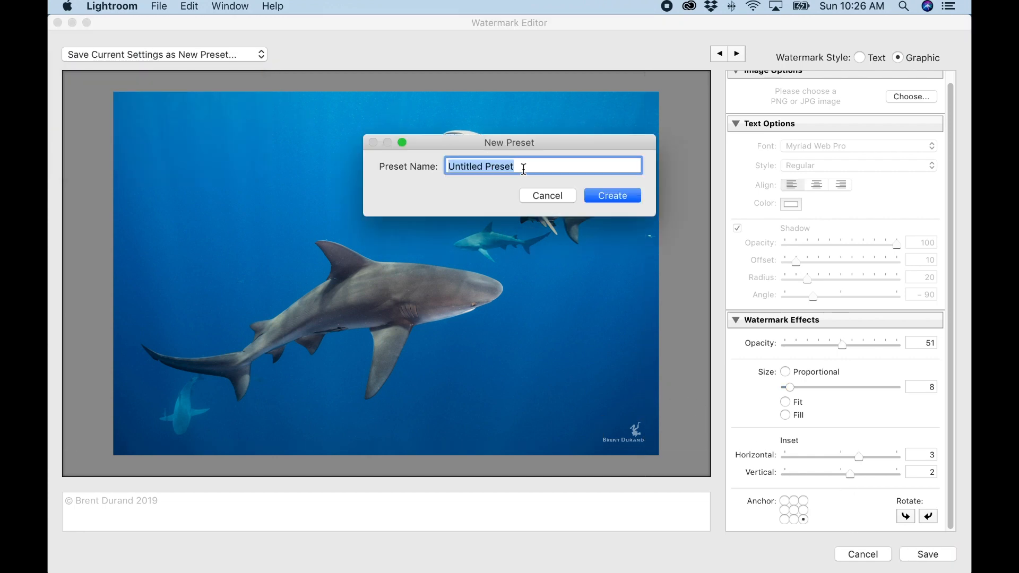
{"action": "type", "text": "Brent's New"}
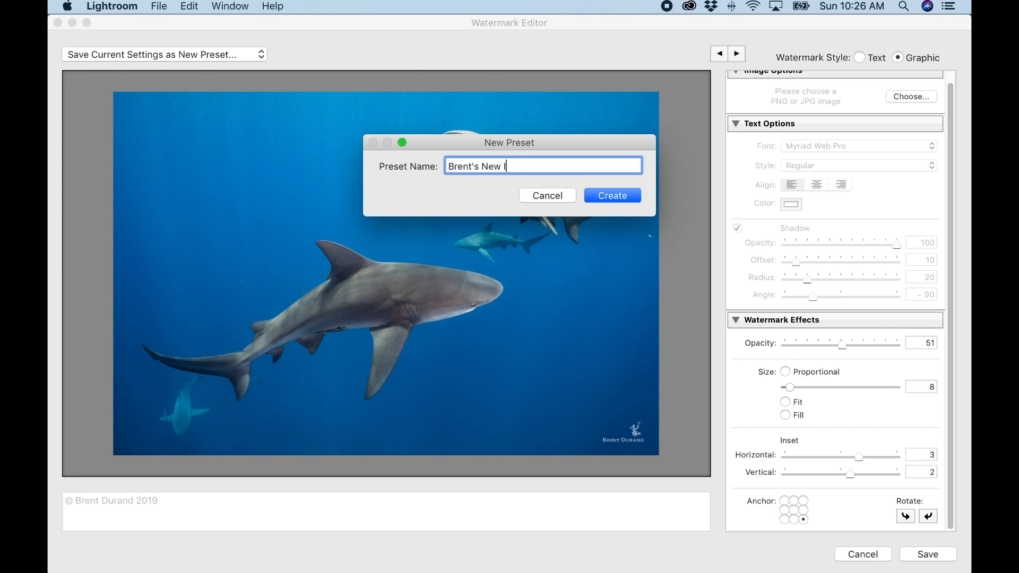
{"action": "type", "text": "Image Watermark"}
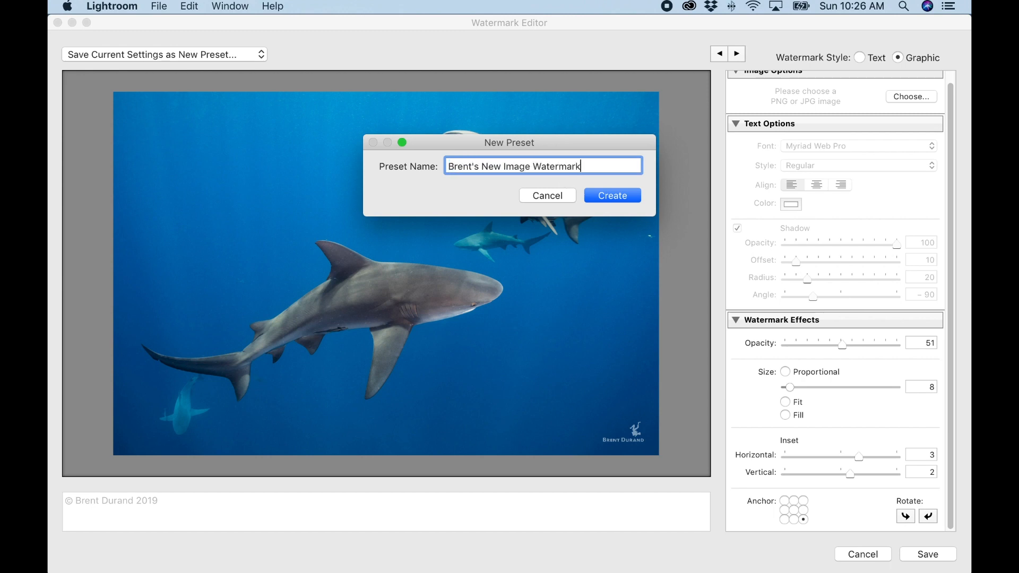
{"action": "left_click", "coordinate": [611, 196]}
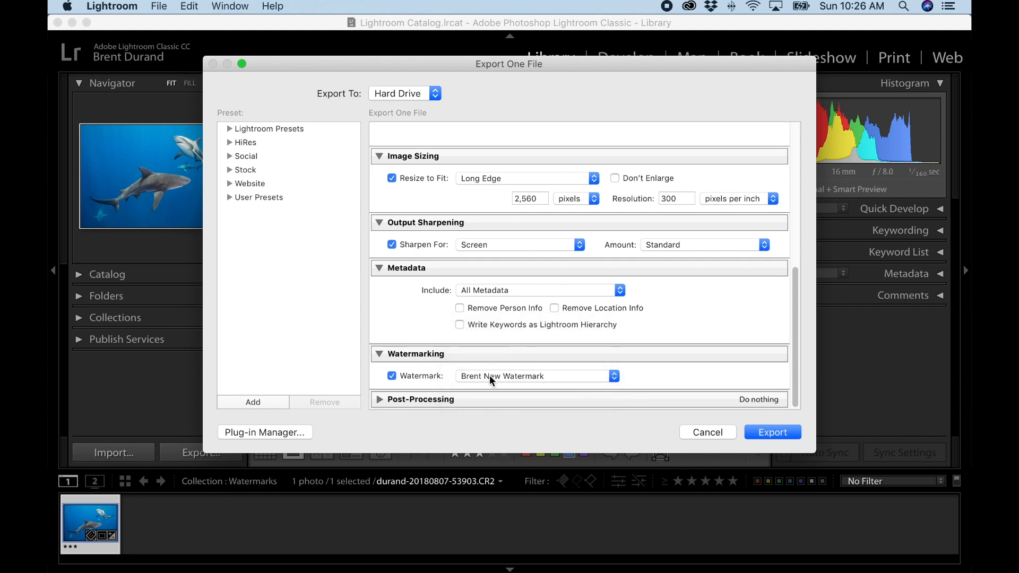
{"action": "mouse_move", "coordinate": [606, 429]}
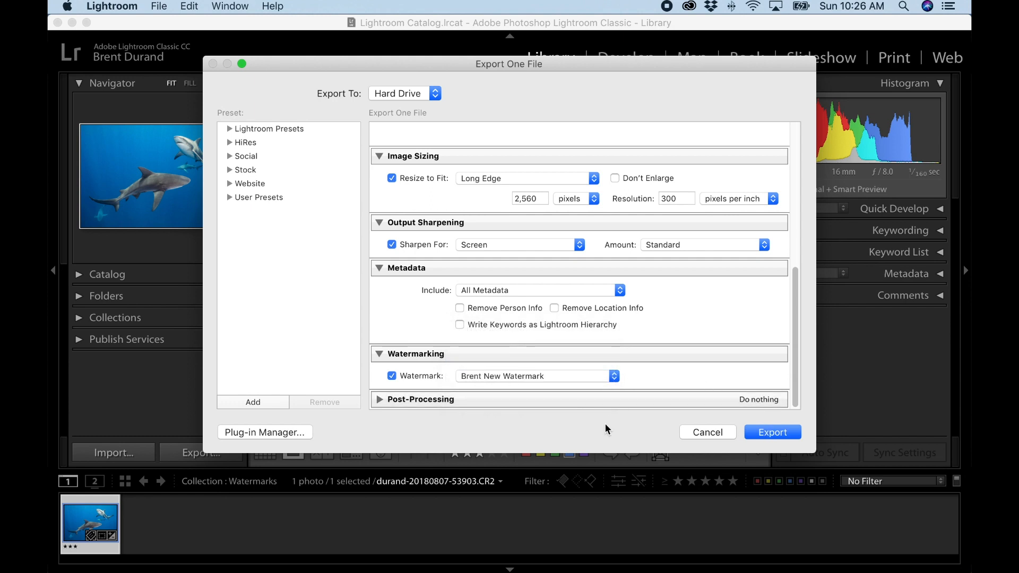